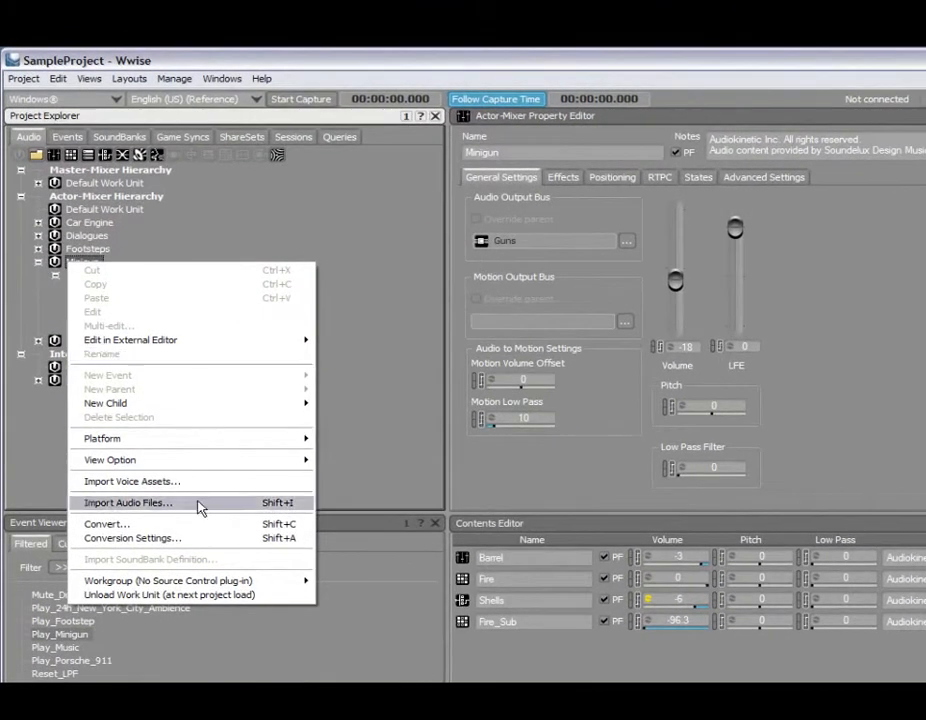
mouse_move(184, 596)
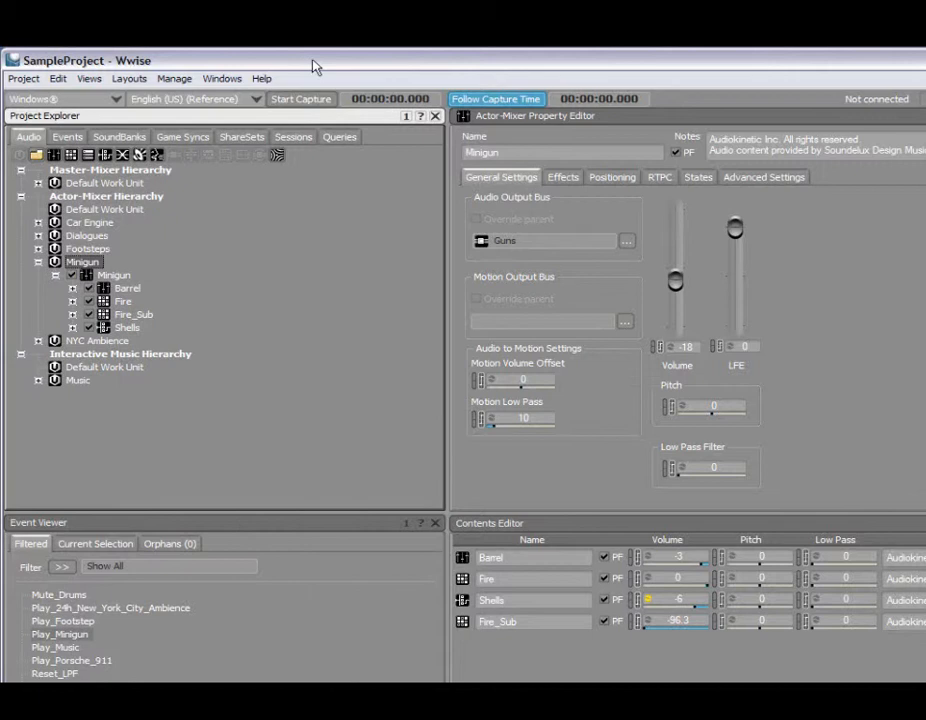
Step: Unload the Minigun work unit via the Project menu and select the greyed Minigun (Unloaded) entry
click(24, 78)
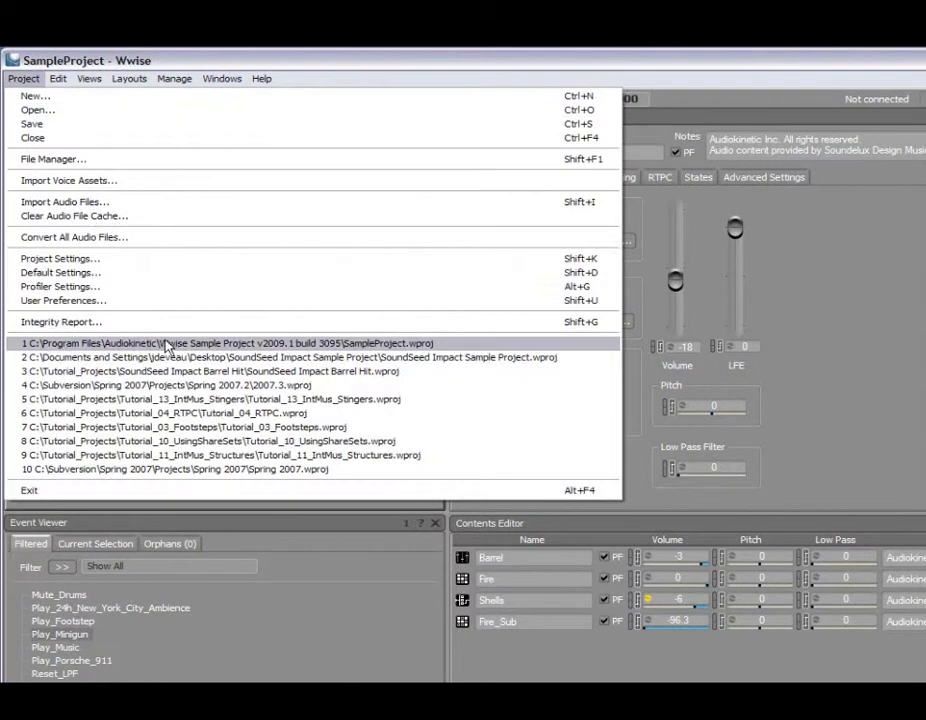
click(224, 344)
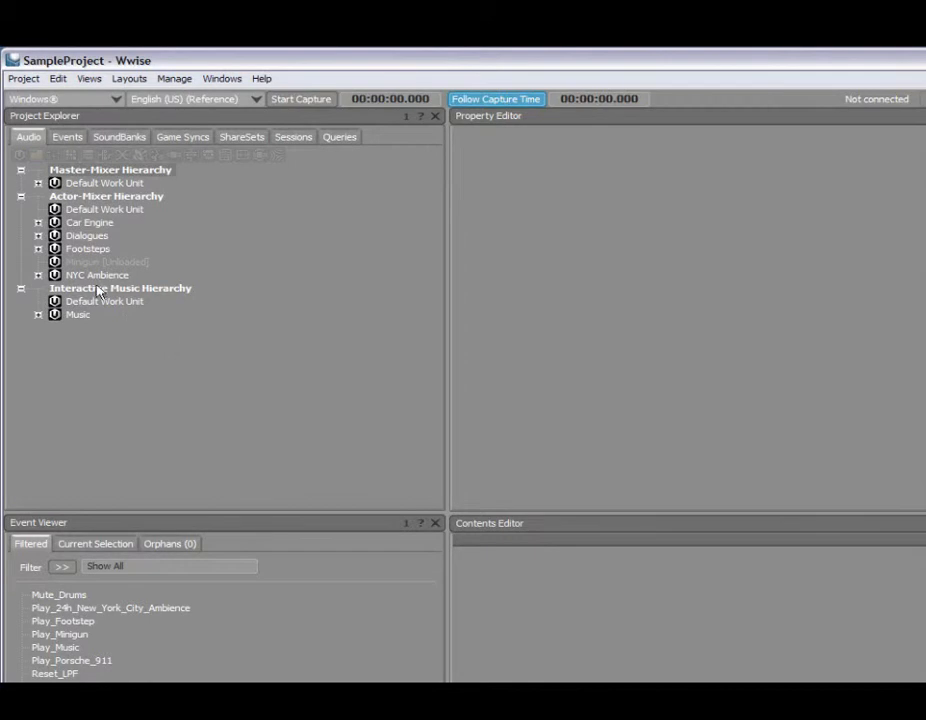
mouse_move(84, 264)
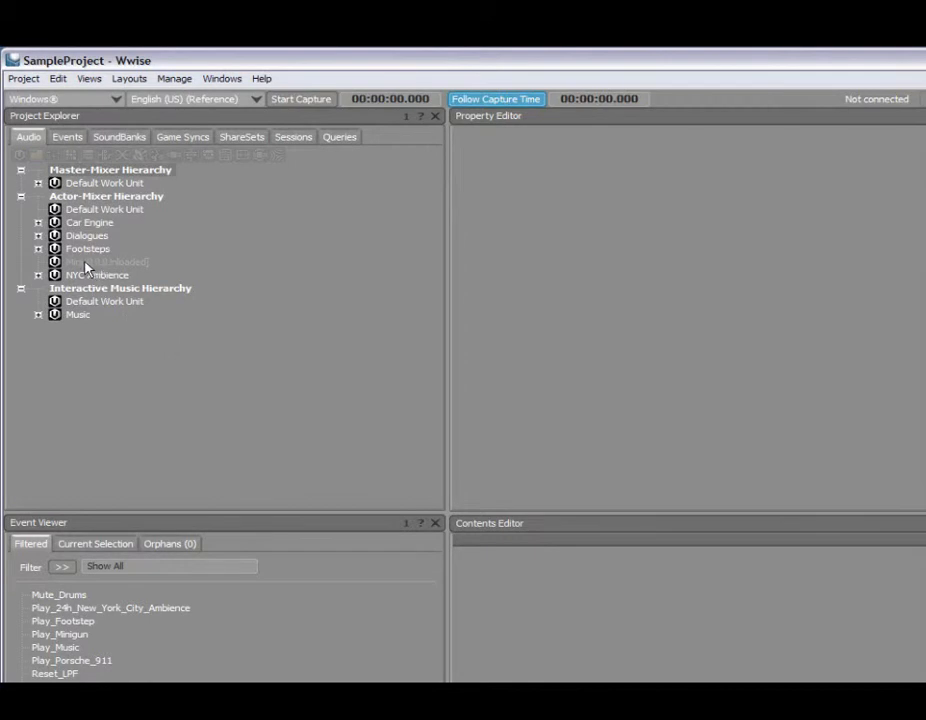
click(108, 260)
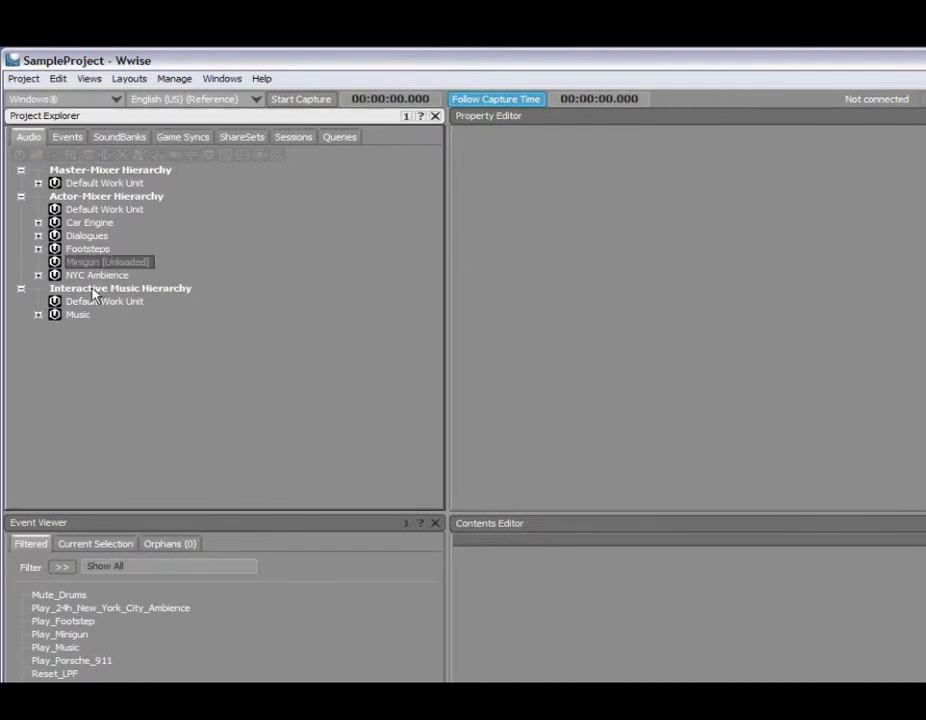
mouse_move(84, 664)
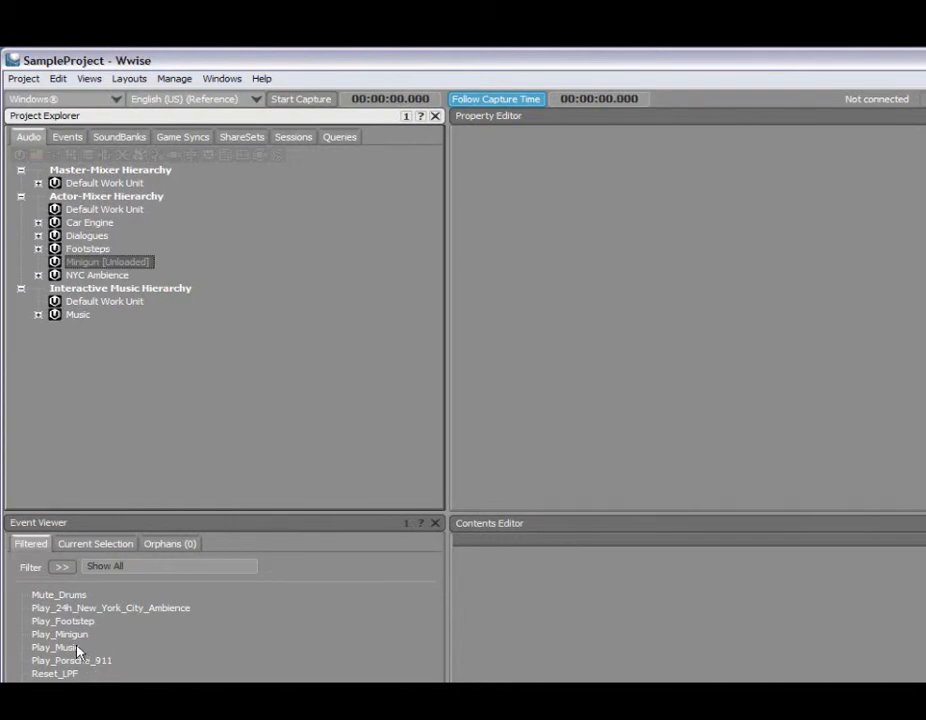
Step: Open Play_Minigun in the Event Editor to reveal its four play actions targeting unloaded objects
click(60, 634)
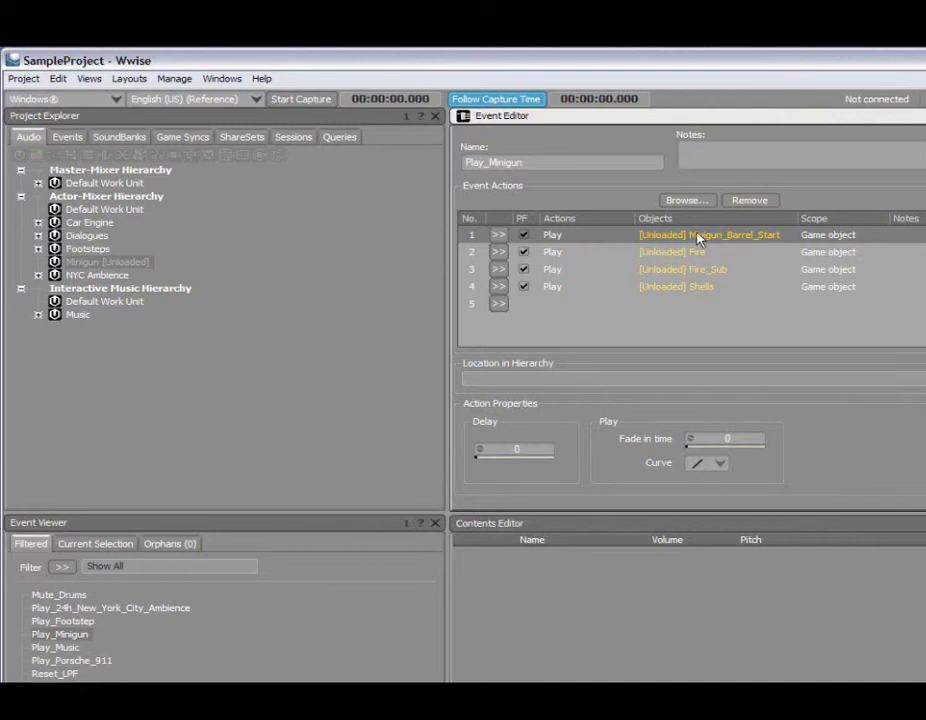
mouse_move(662, 244)
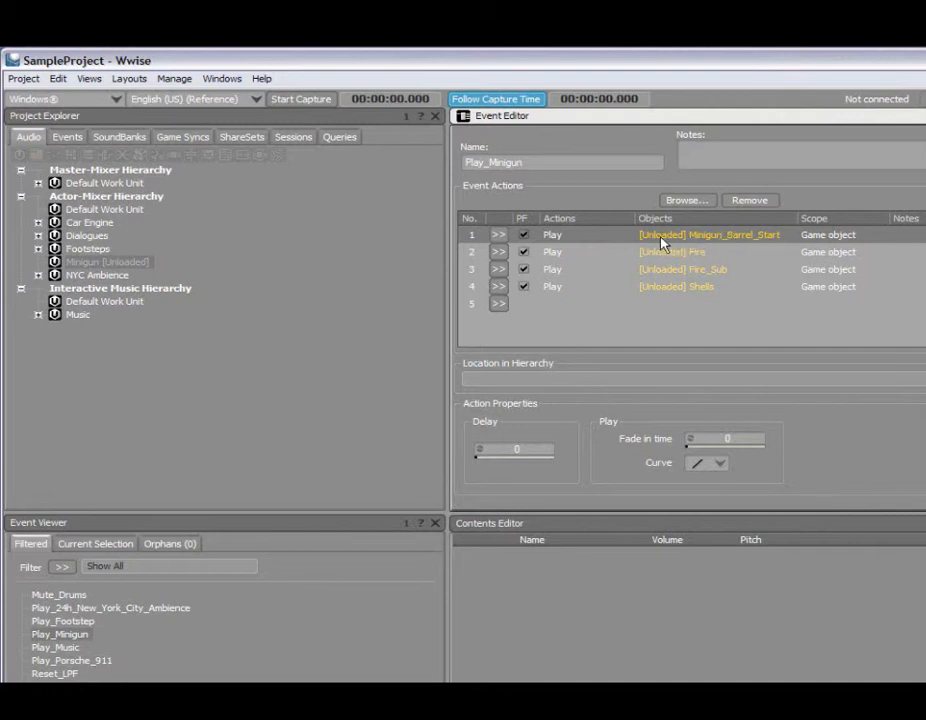
mouse_move(710, 288)
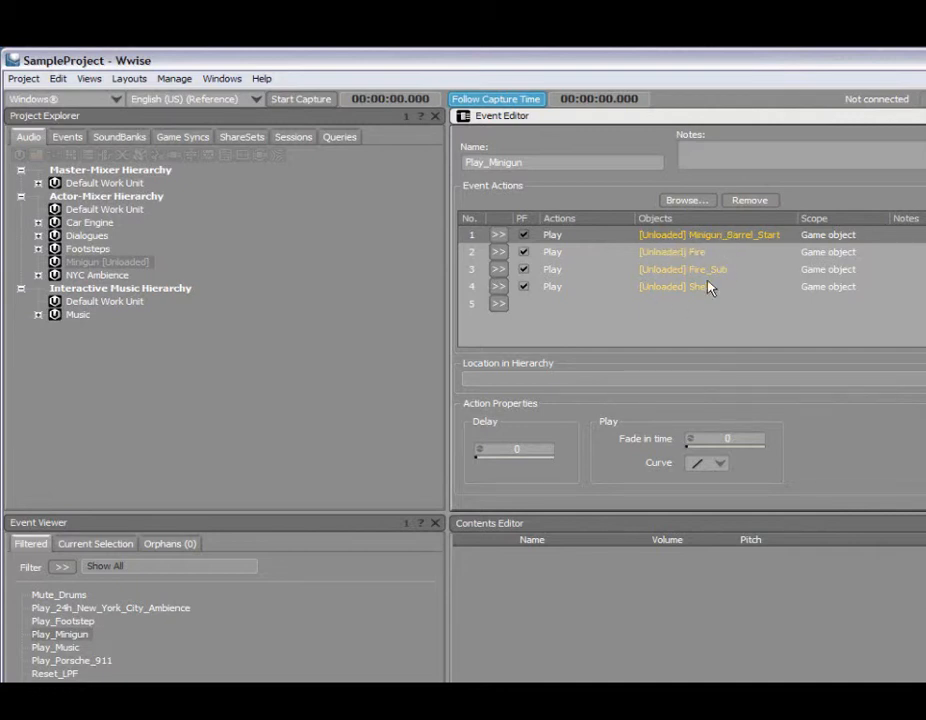
mouse_move(662, 266)
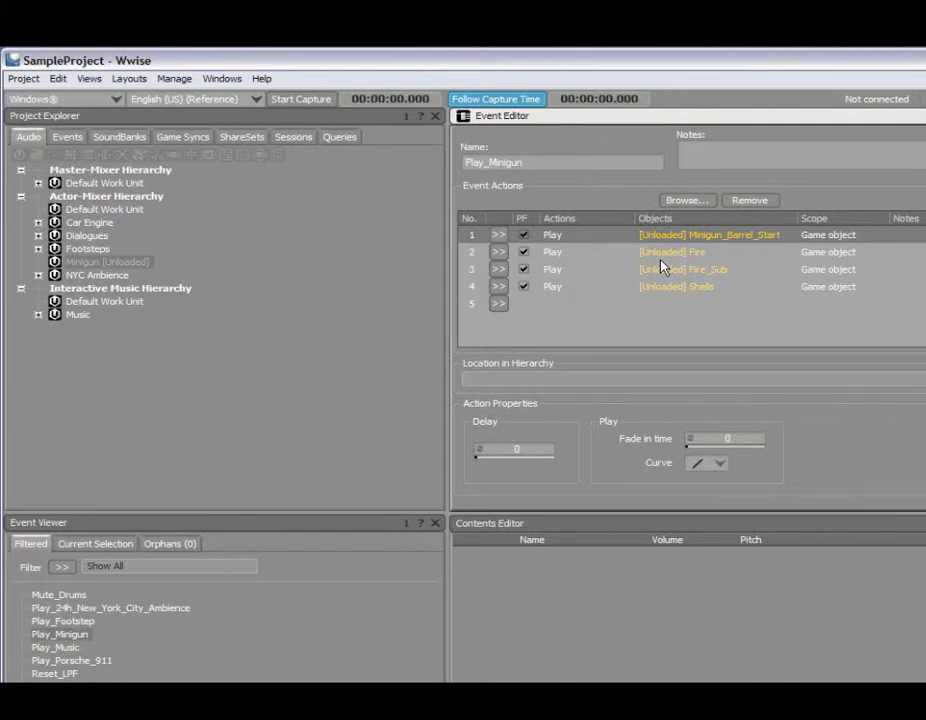
Step: Reload the Minigun work unit from its context menu in the Project Explorer
right_click(108, 260)
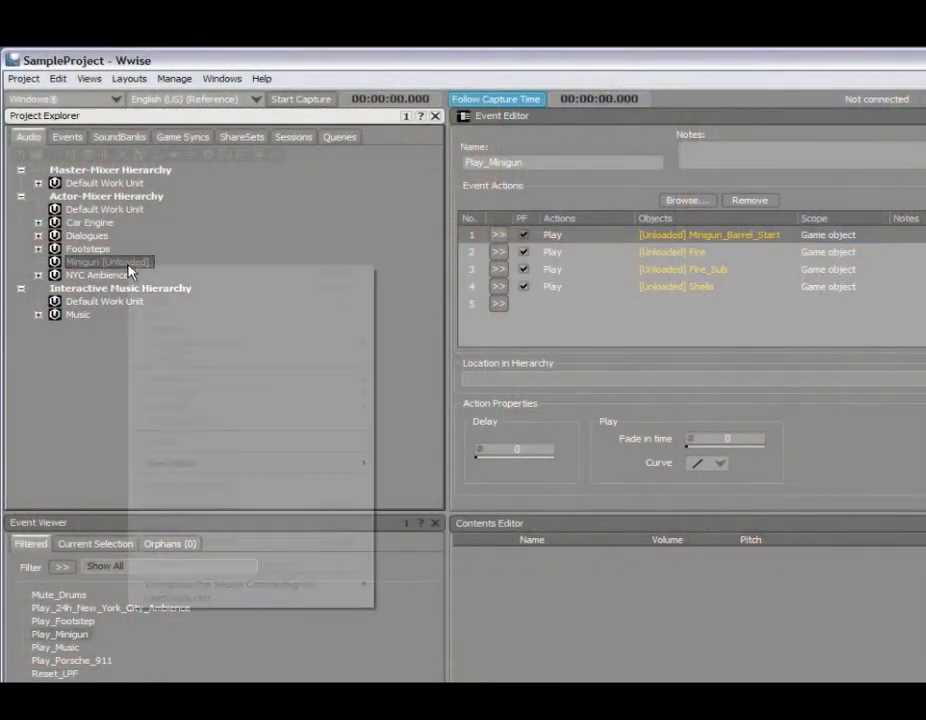
right_click(108, 260)
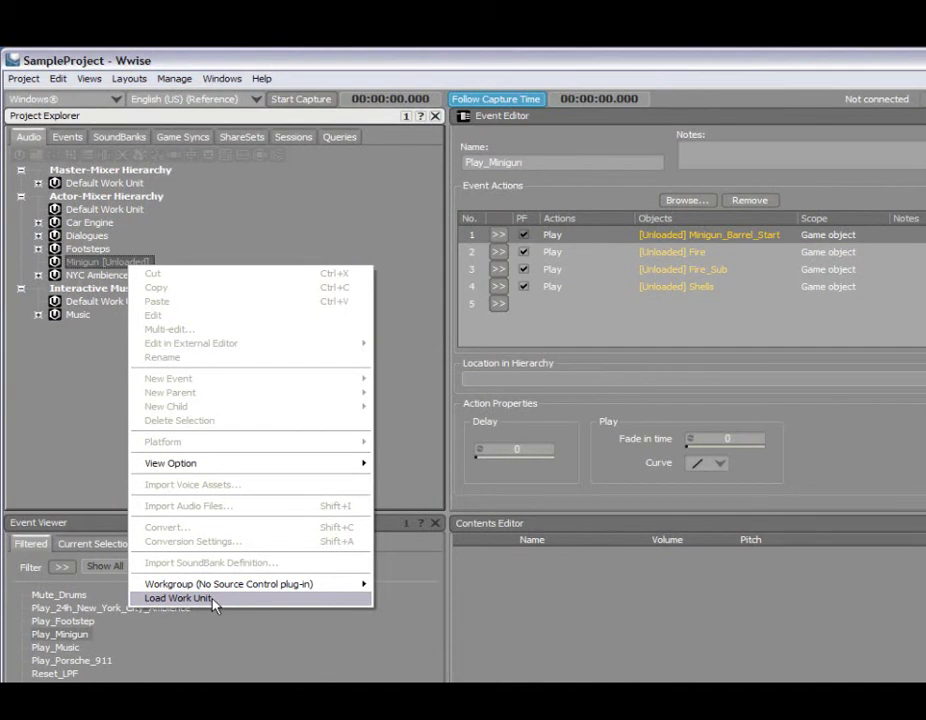
click(180, 598)
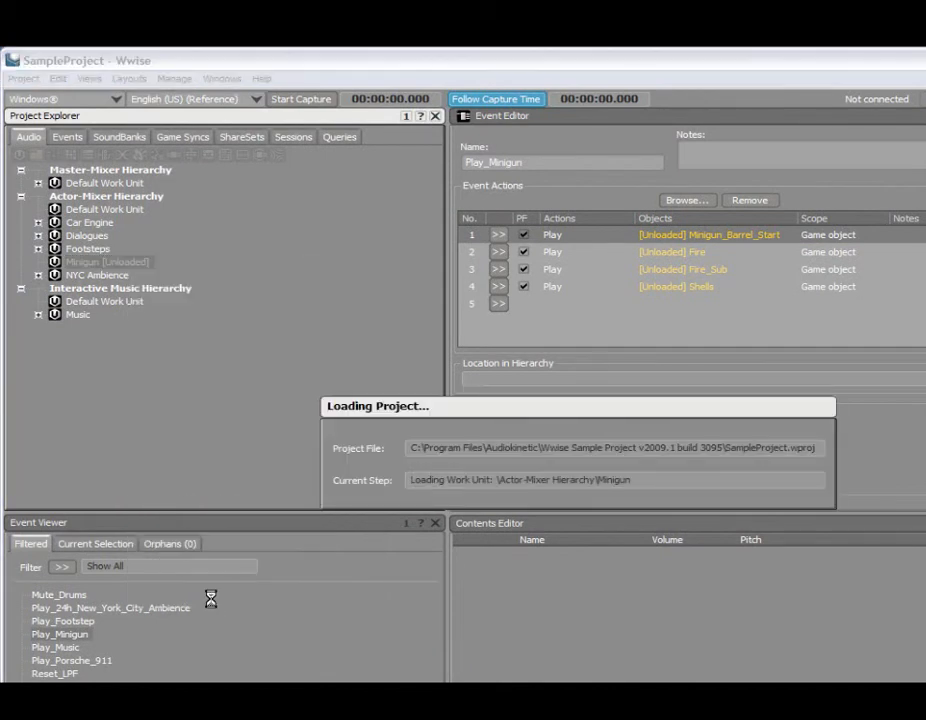